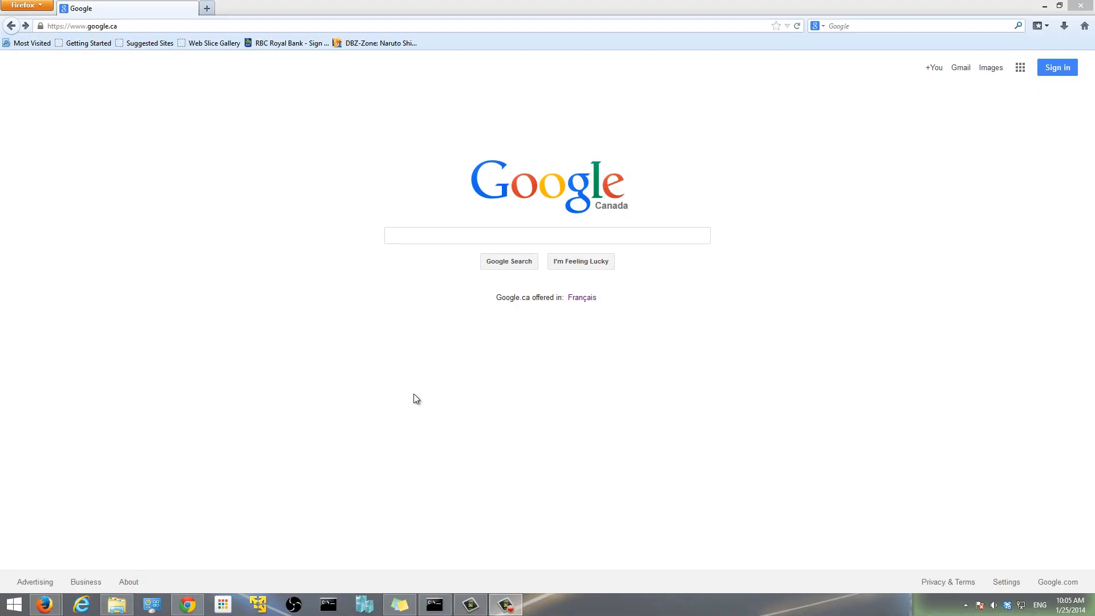
mouse_move(411, 399)
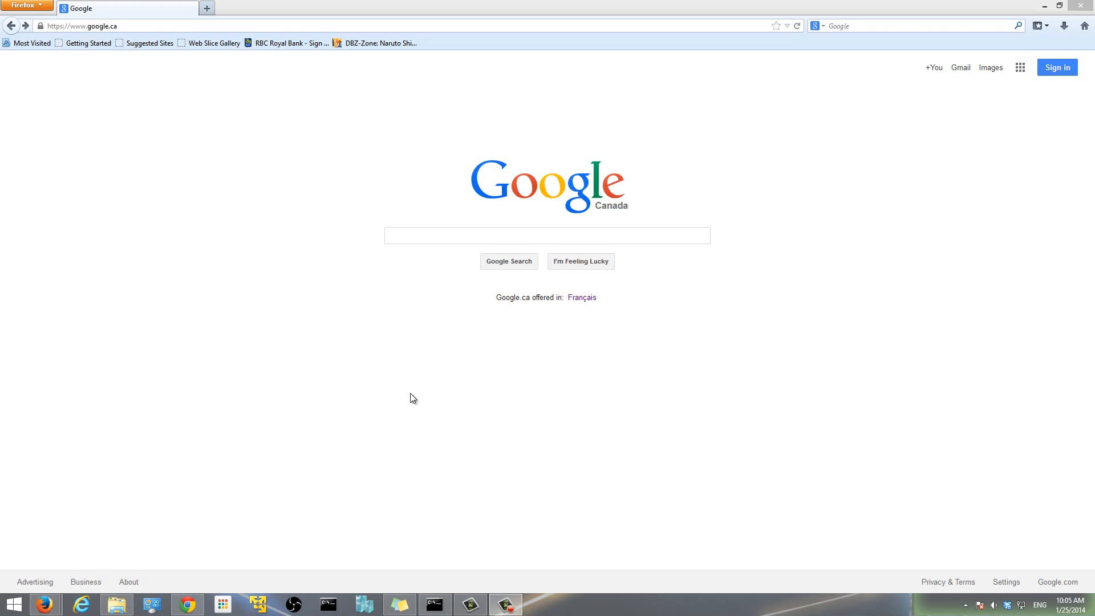
mouse_move(309, 203)
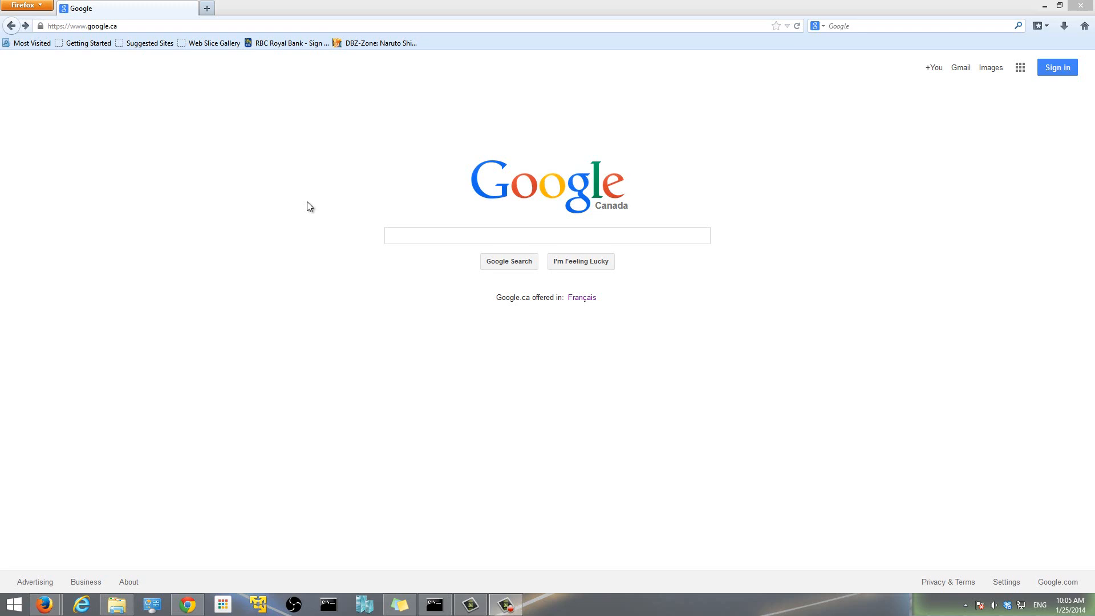
mouse_move(303, 211)
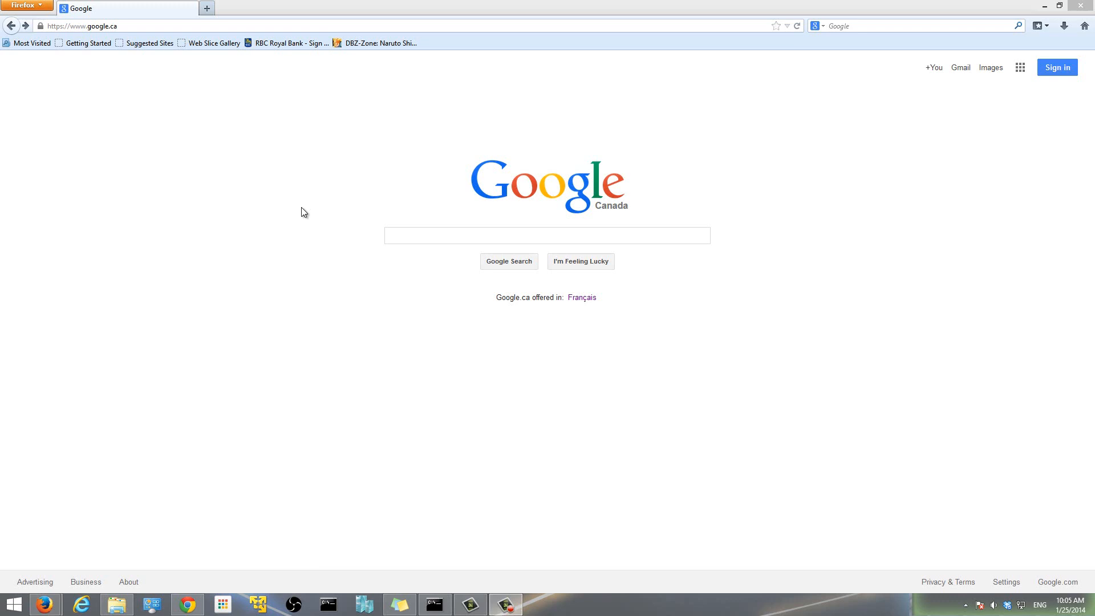
mouse_move(224, 270)
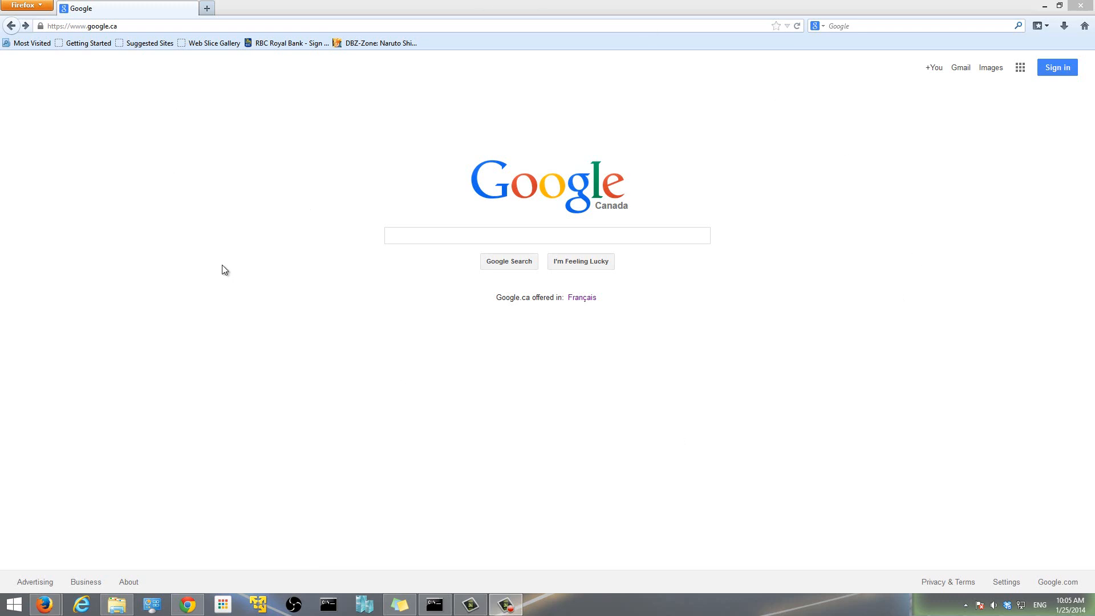
mouse_move(298, 299)
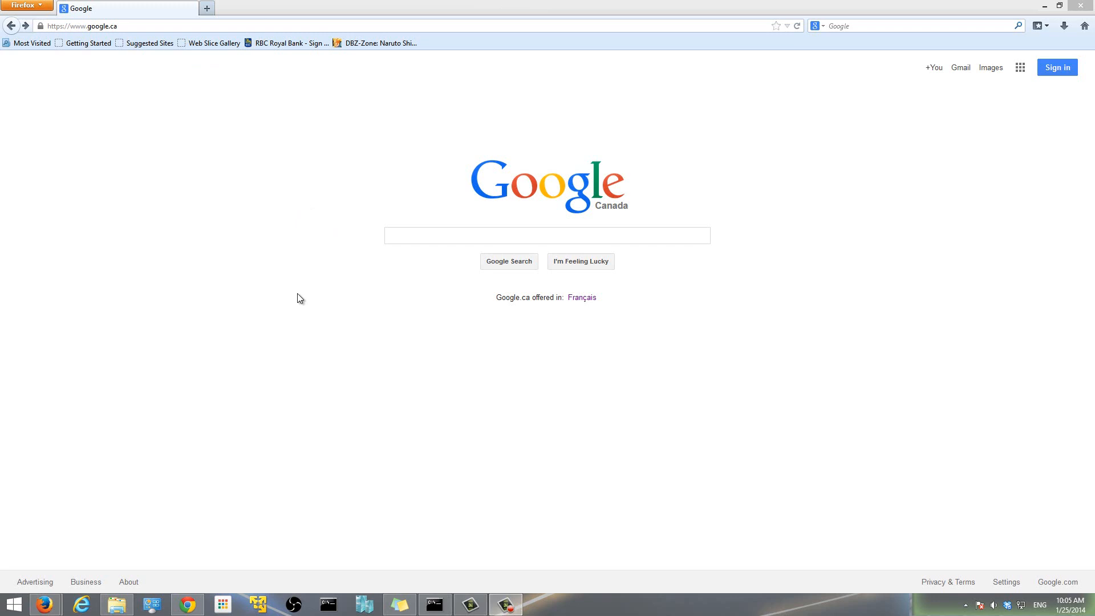
mouse_move(113, 20)
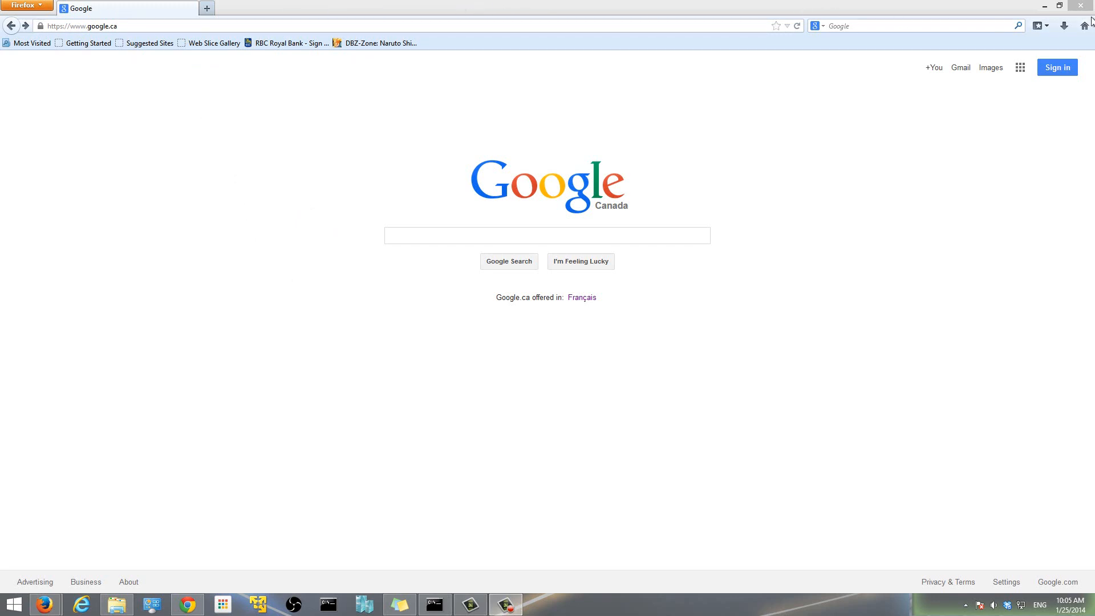
mouse_move(316, 301)
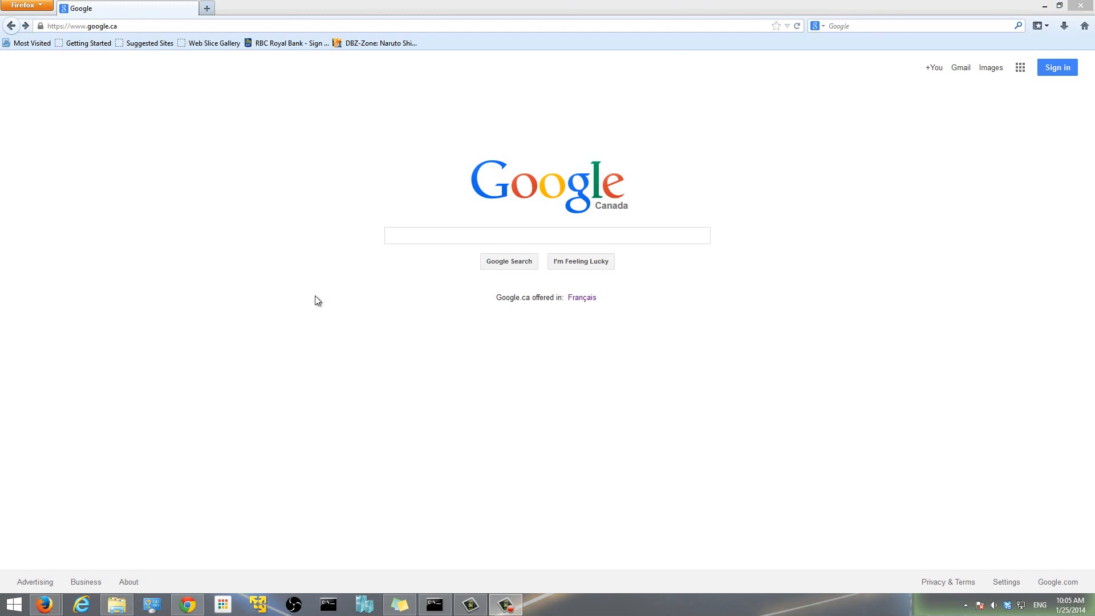
mouse_move(207, 354)
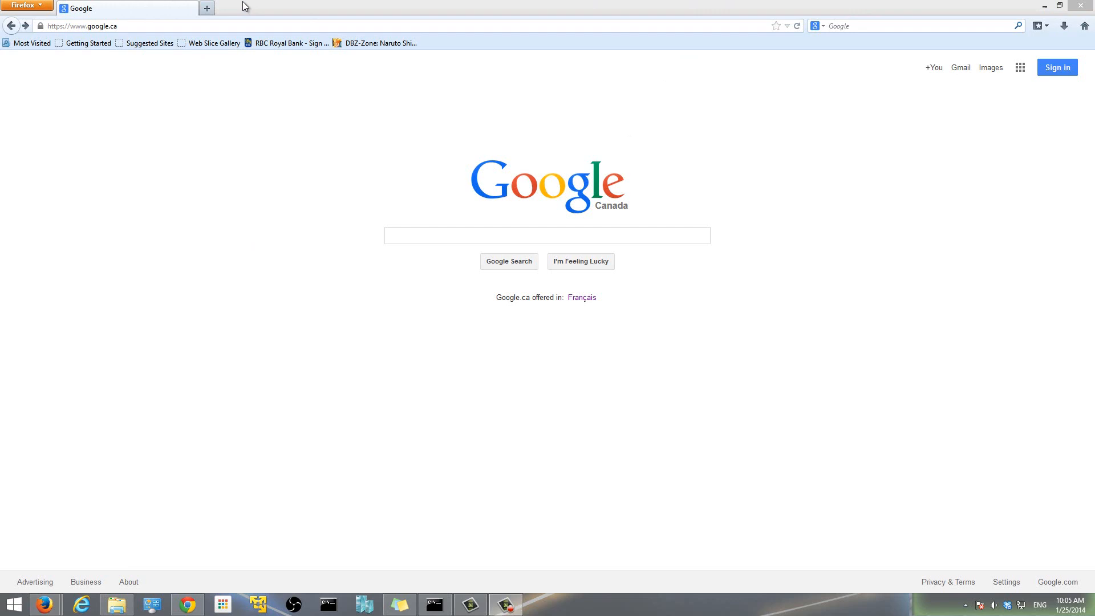
mouse_move(497, 12)
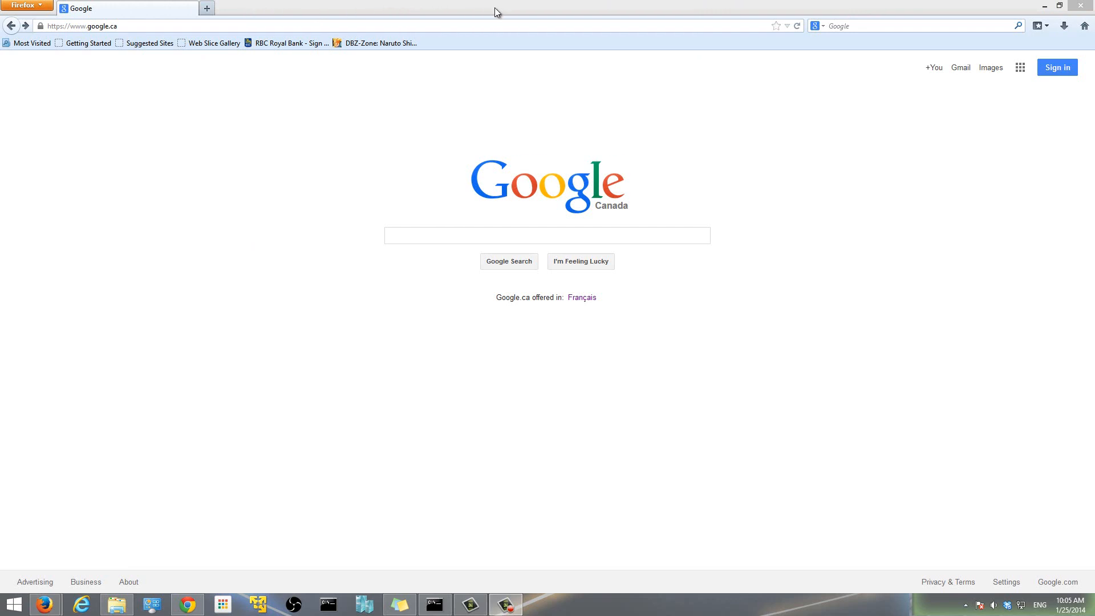
mouse_move(129, 178)
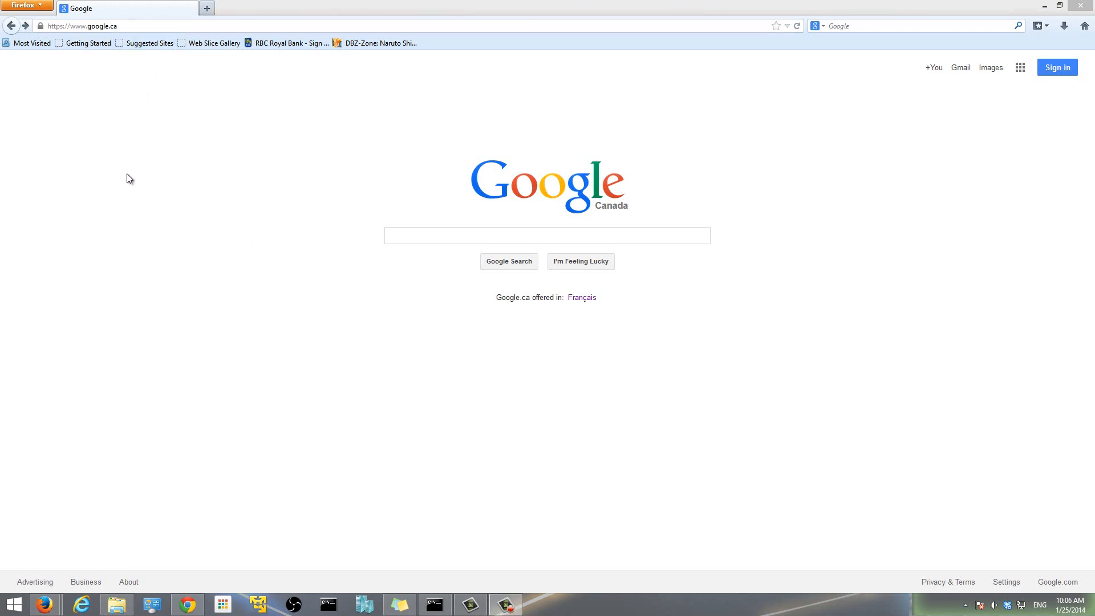
mouse_move(125, 185)
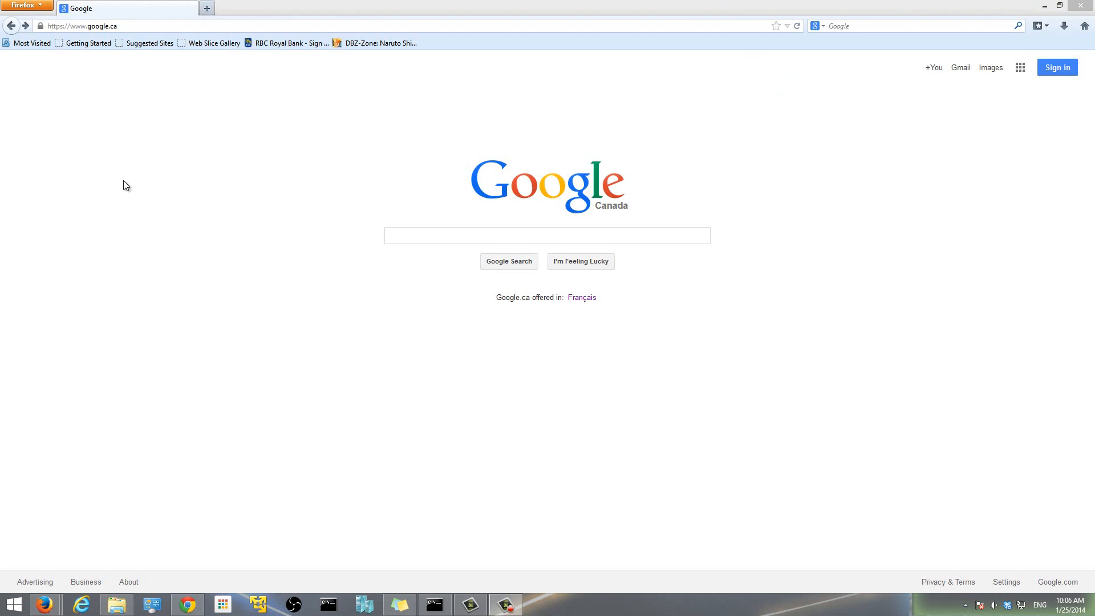
mouse_move(102, 250)
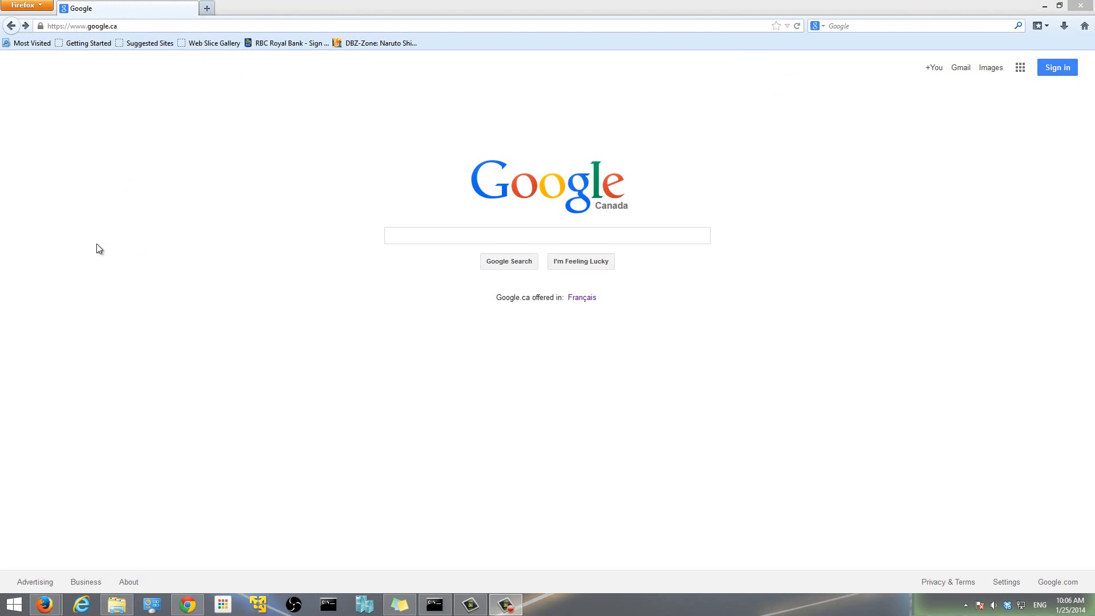
mouse_move(123, 223)
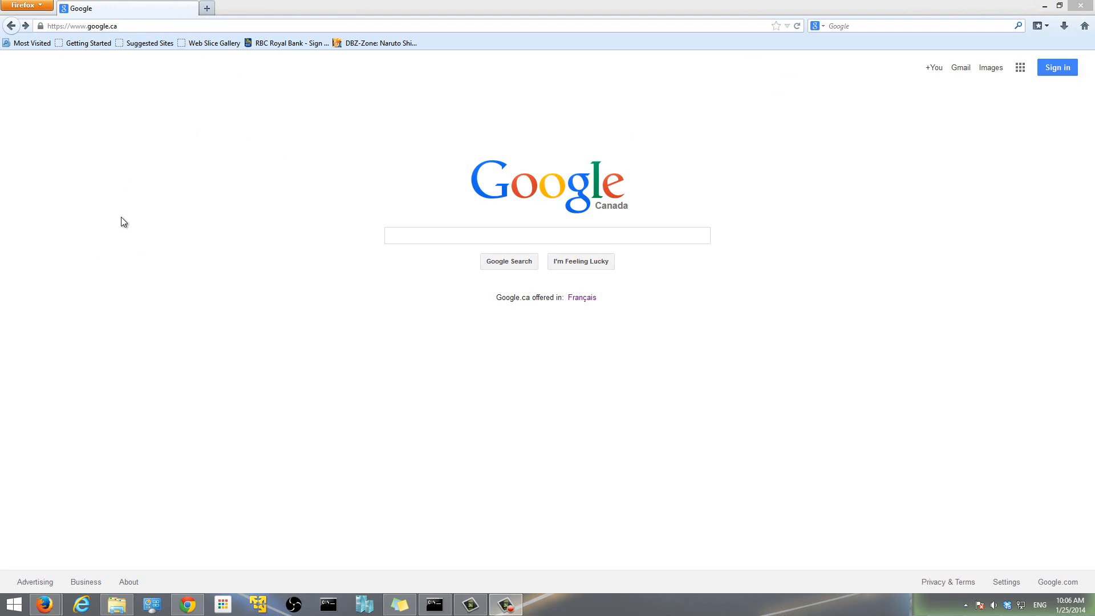
Open Firefox's Options window on the General settings showing the google.ca home page
click(206, 8)
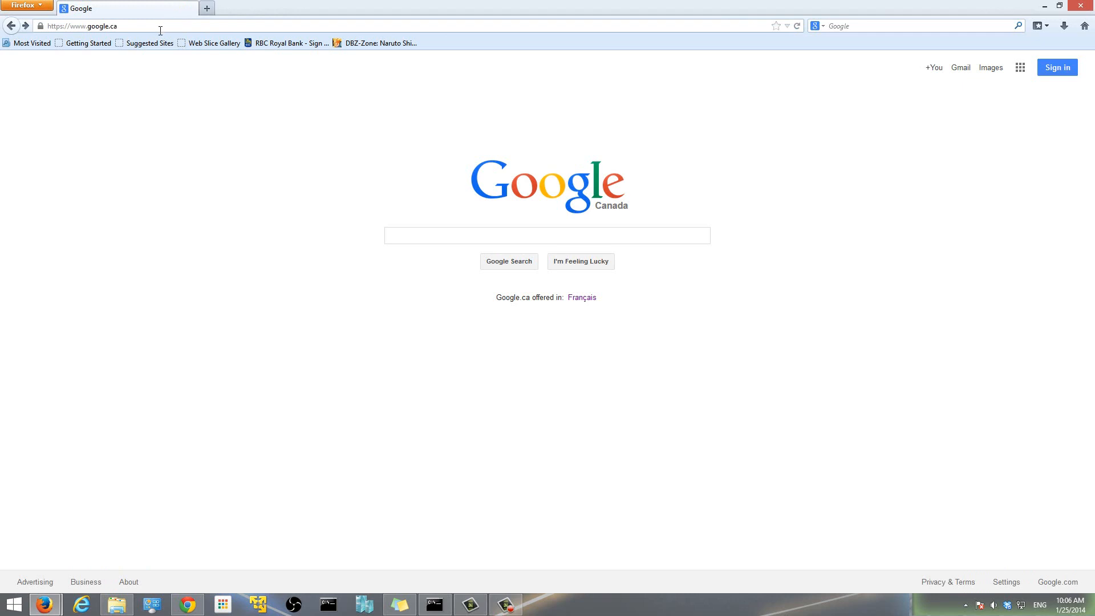
mouse_move(160, 35)
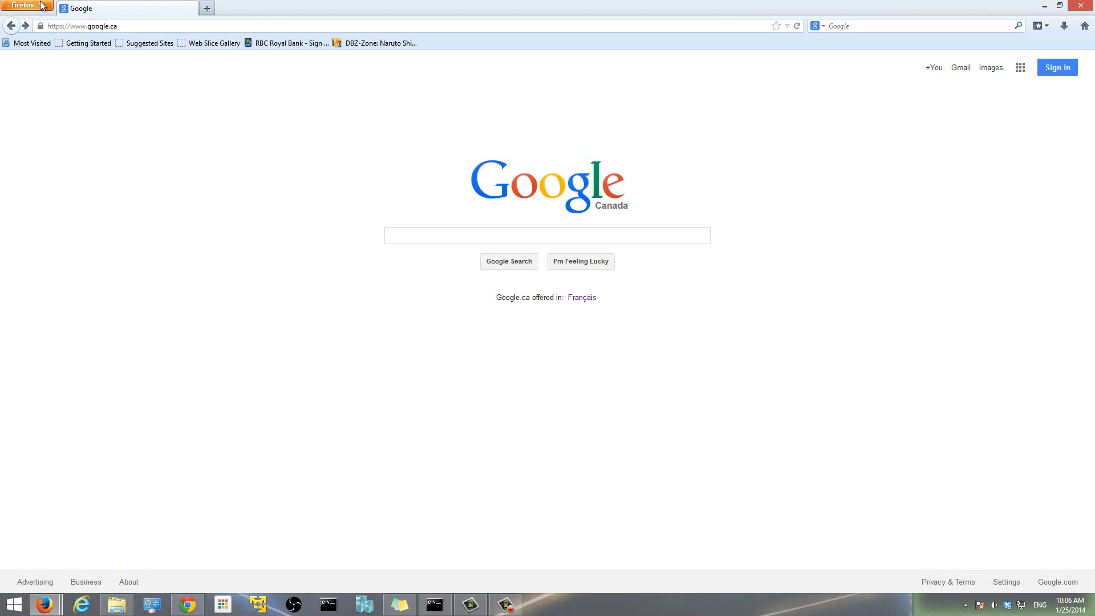
click(27, 6)
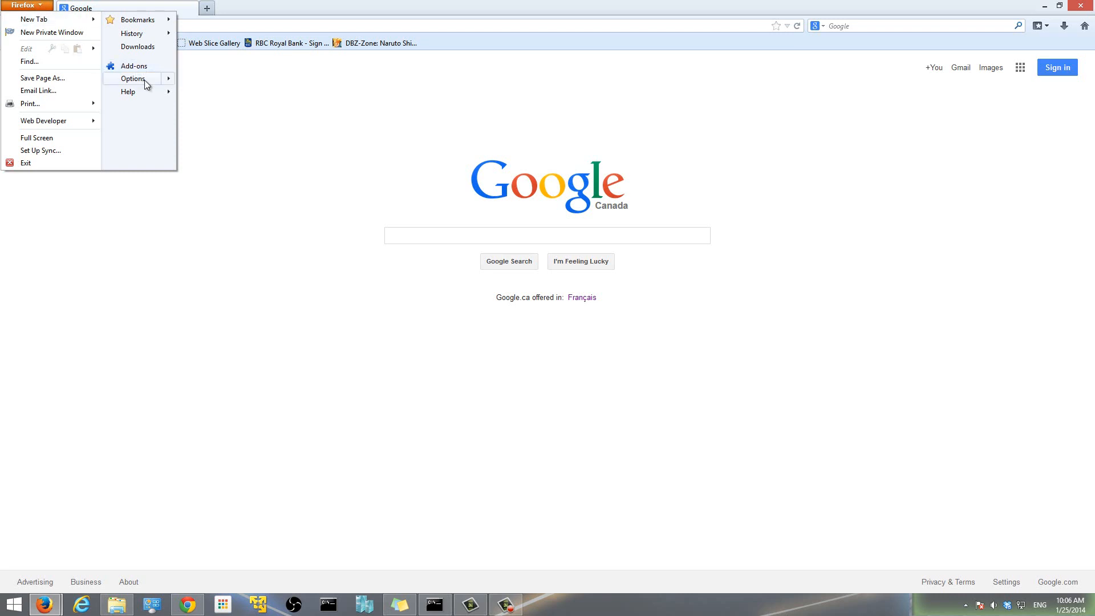
mouse_move(132, 78)
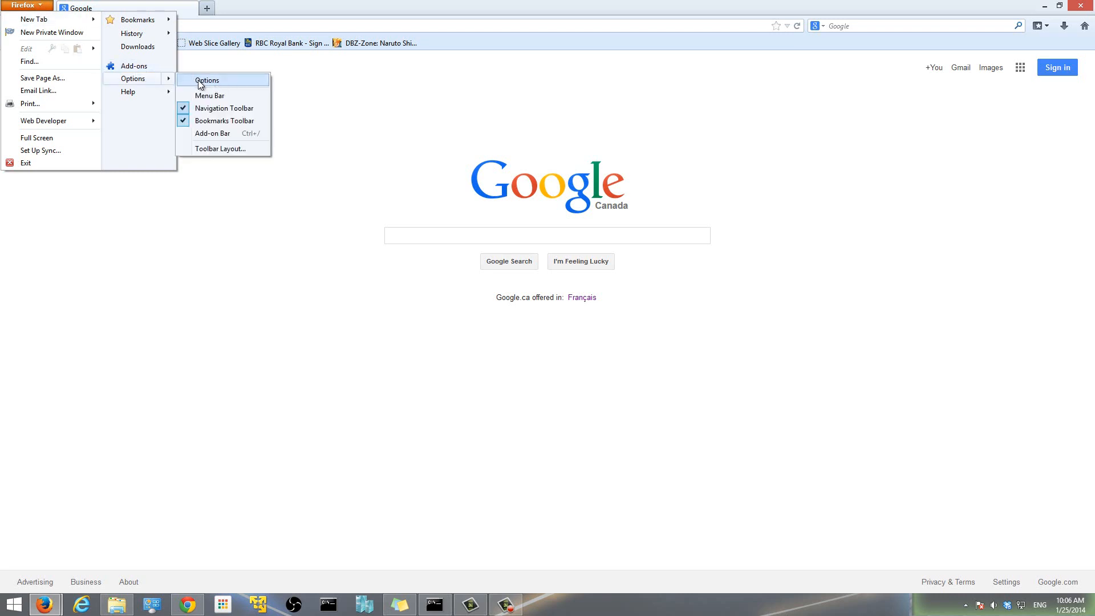
click(207, 79)
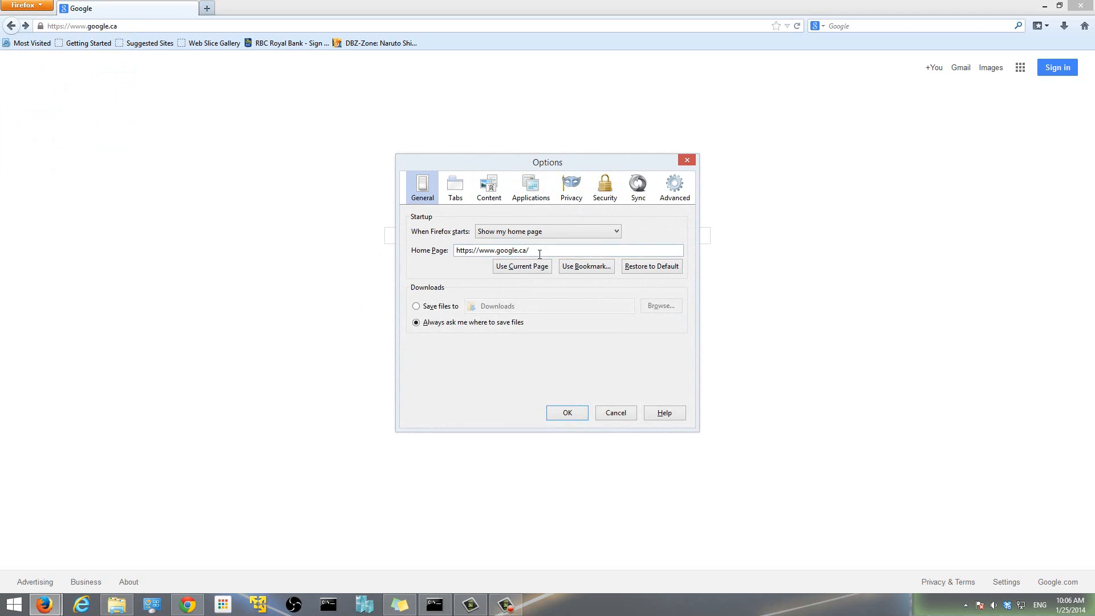
triple_click(493, 249)
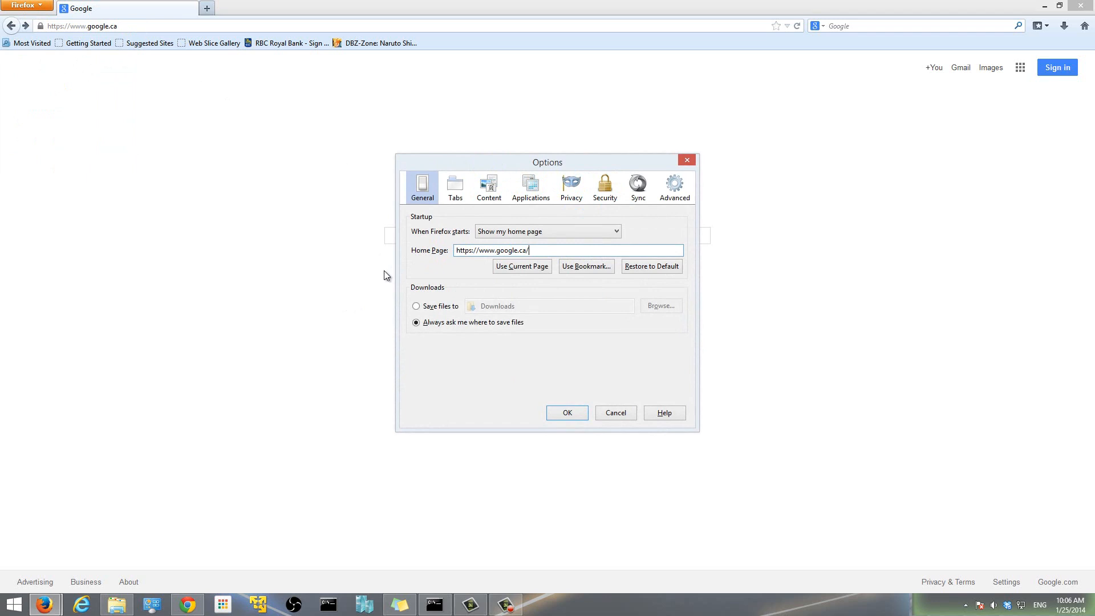
mouse_move(343, 281)
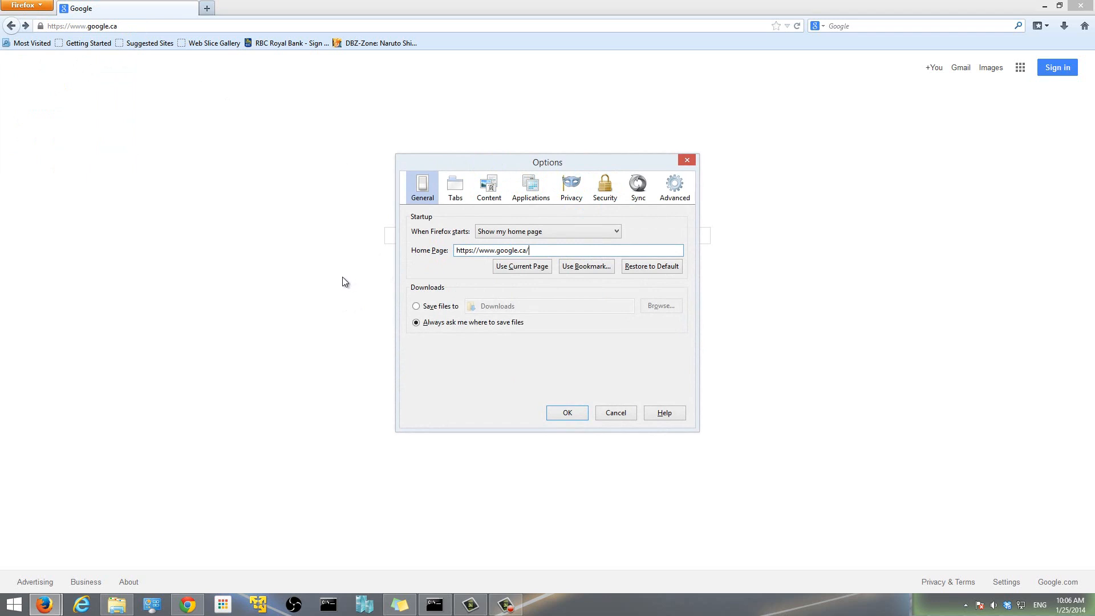
mouse_move(422, 335)
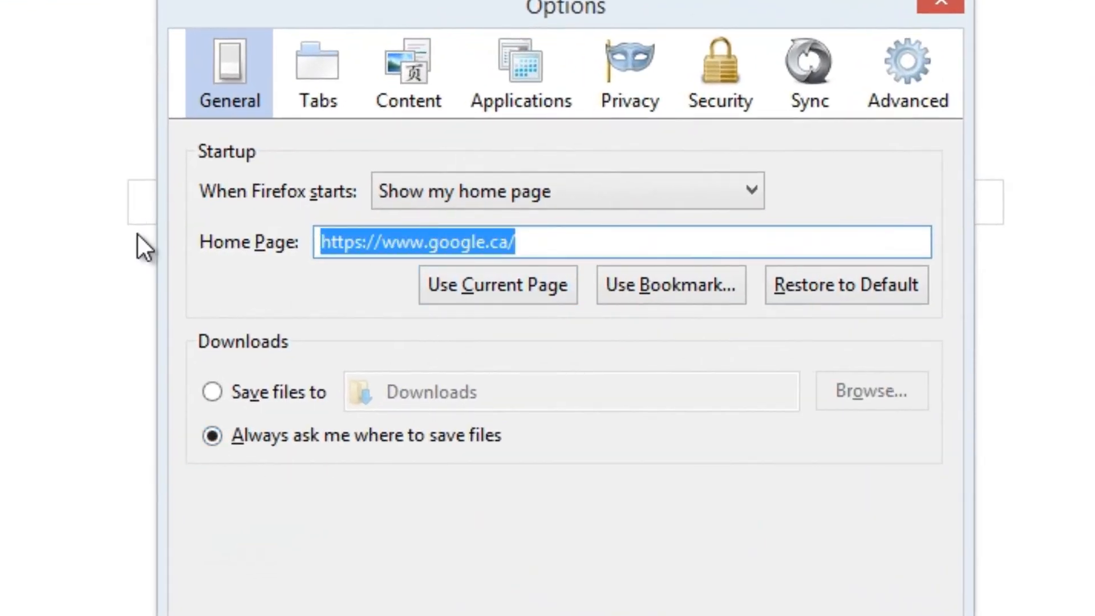
click(552, 242)
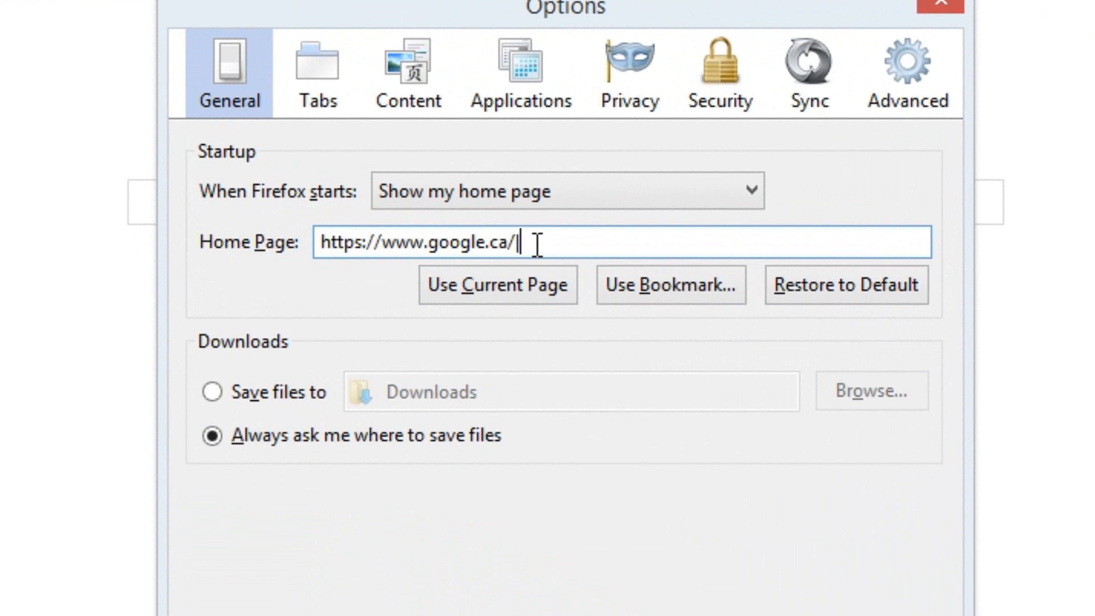
text(h)
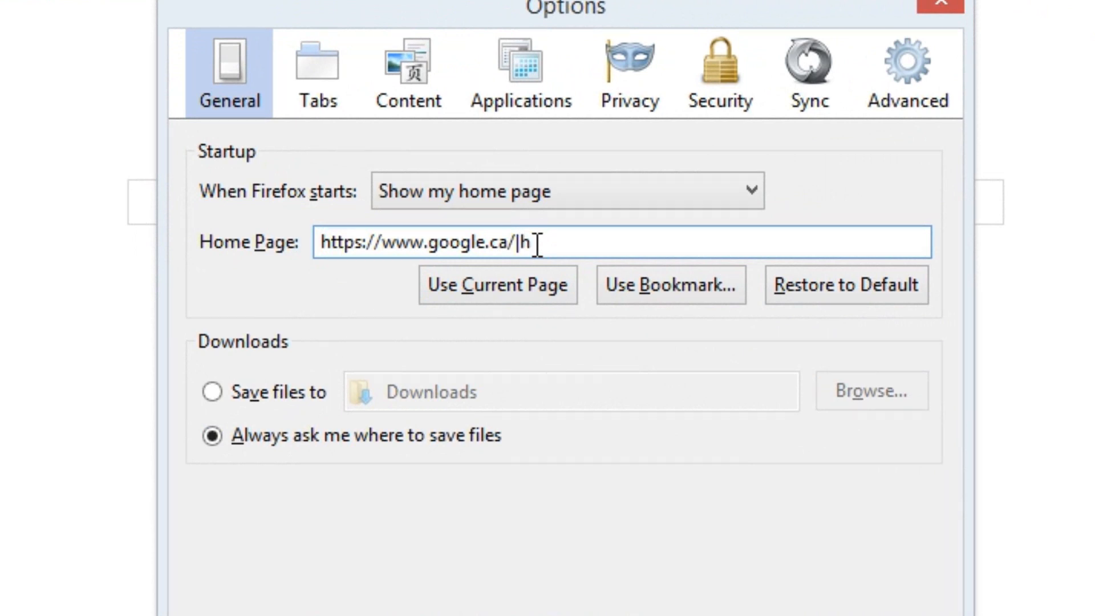
text(tt)
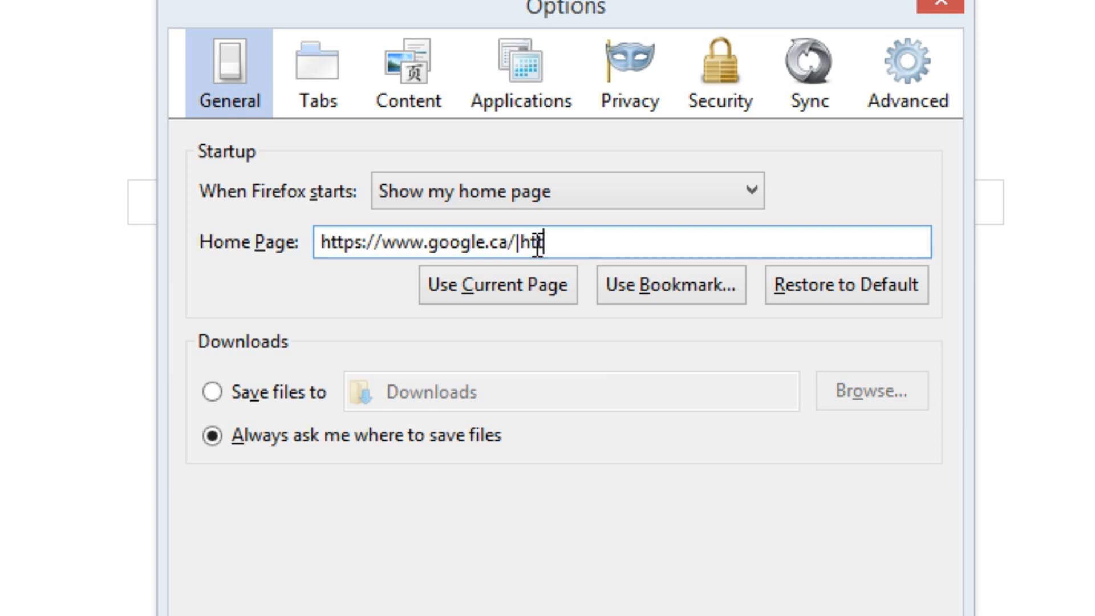
text(p://)
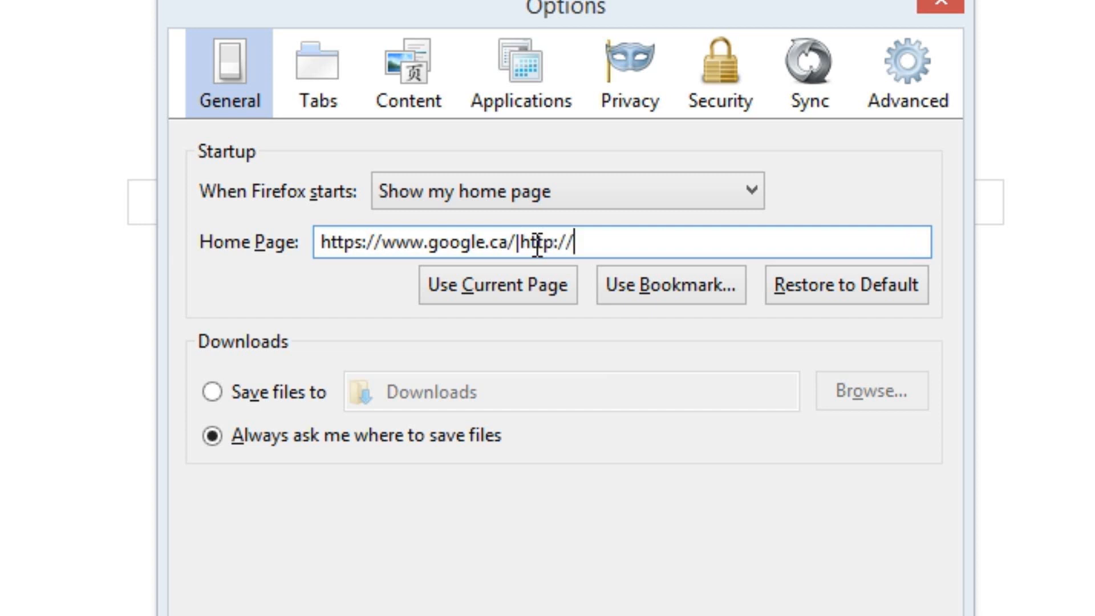
text(gmail)
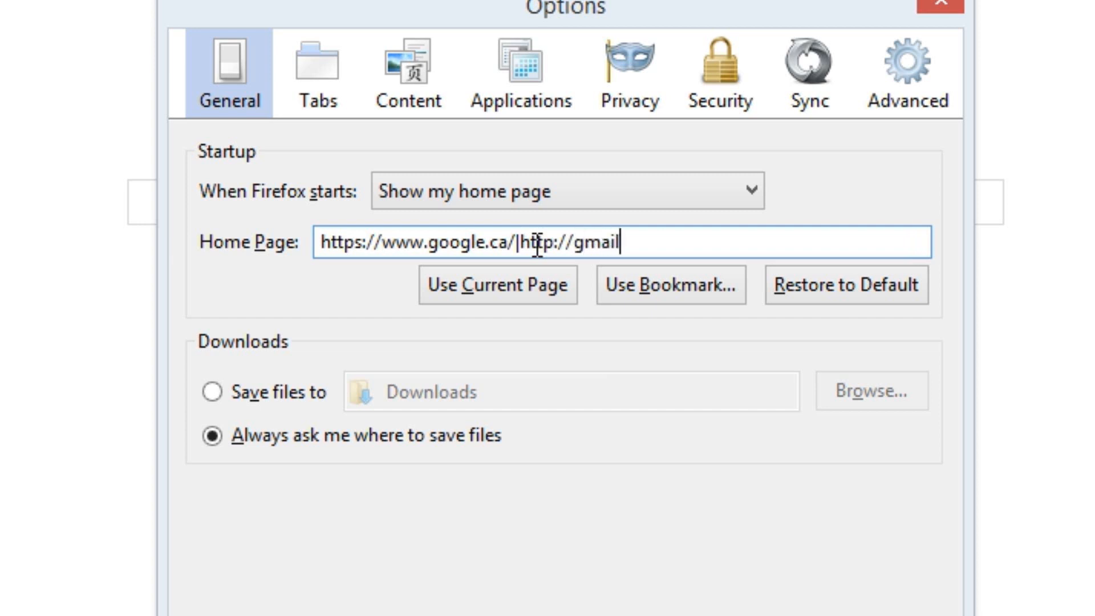
text(.com)
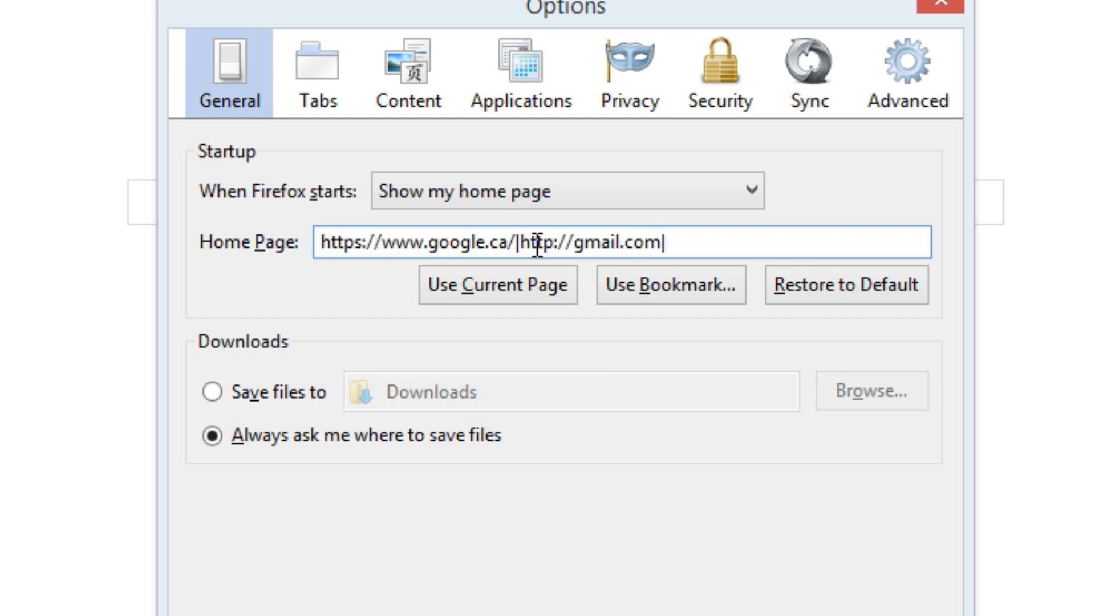
text(ht)
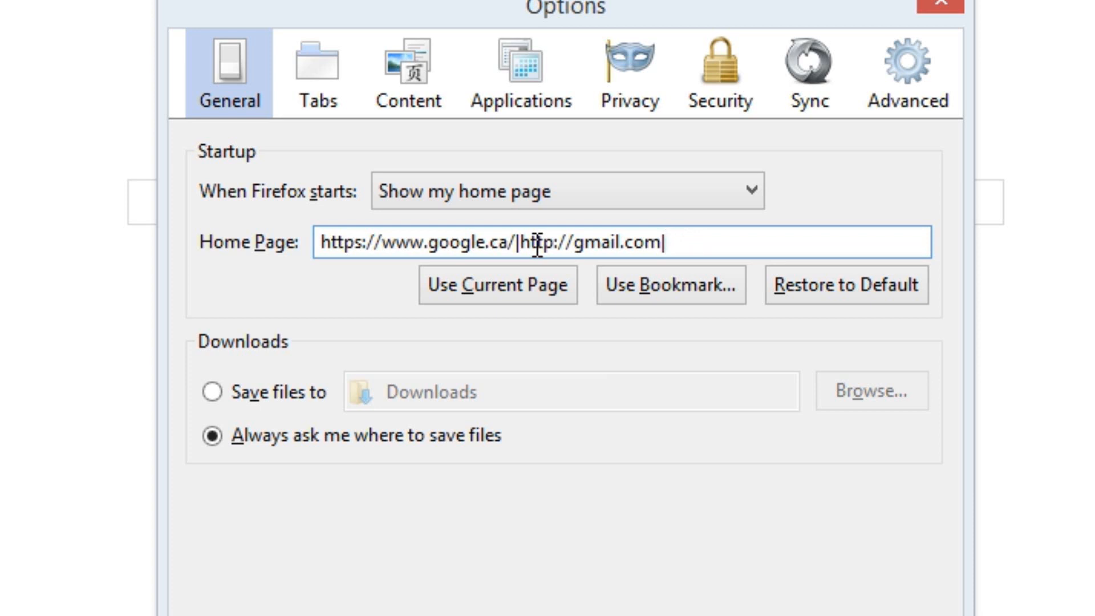
text(http)
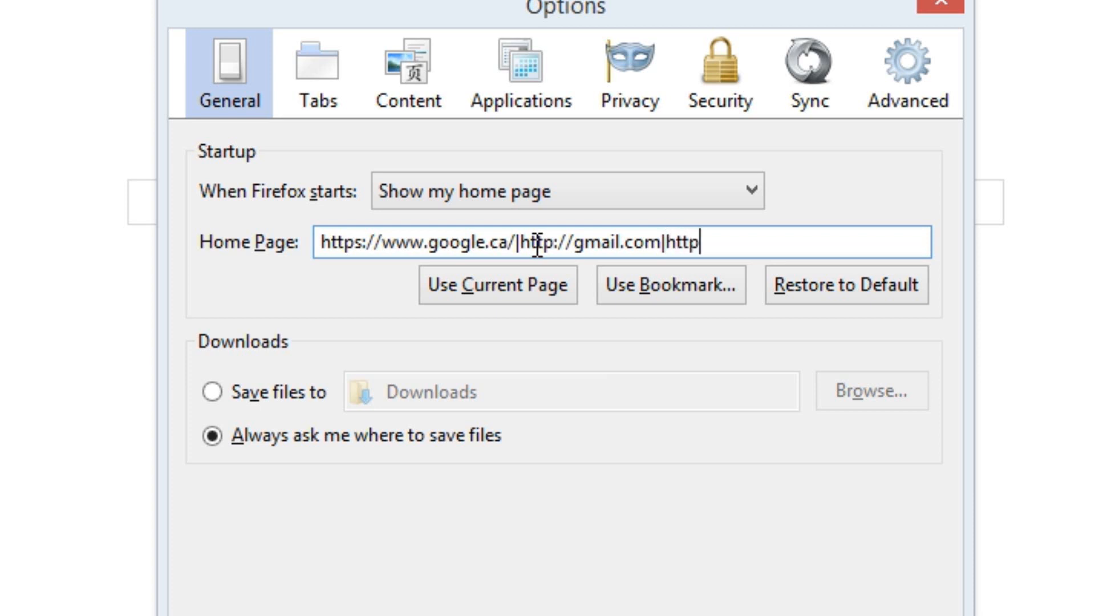
text(://you)
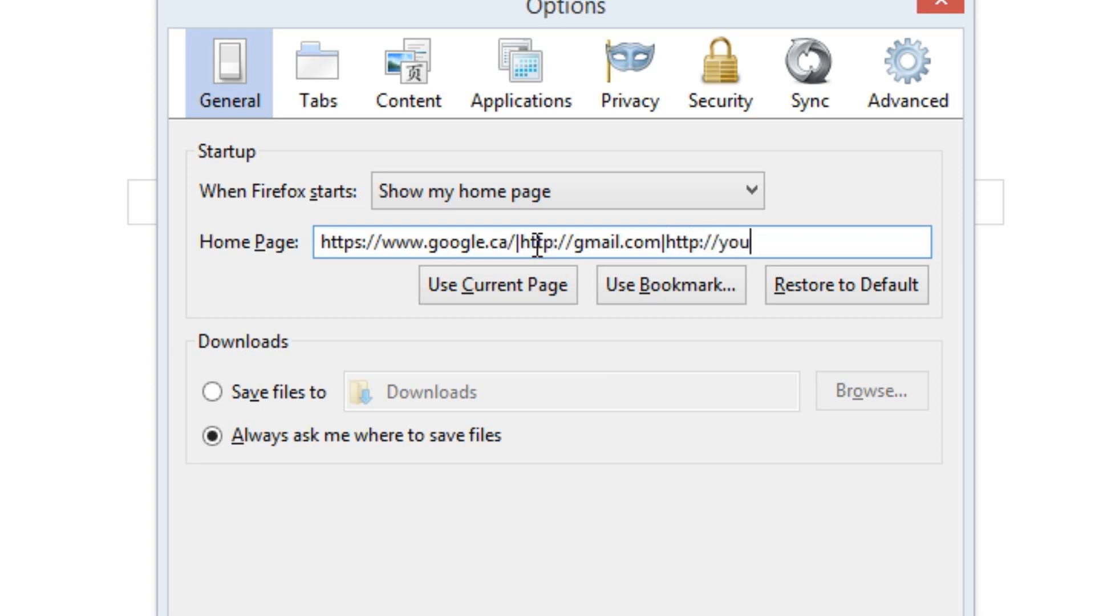
text(tube.com)
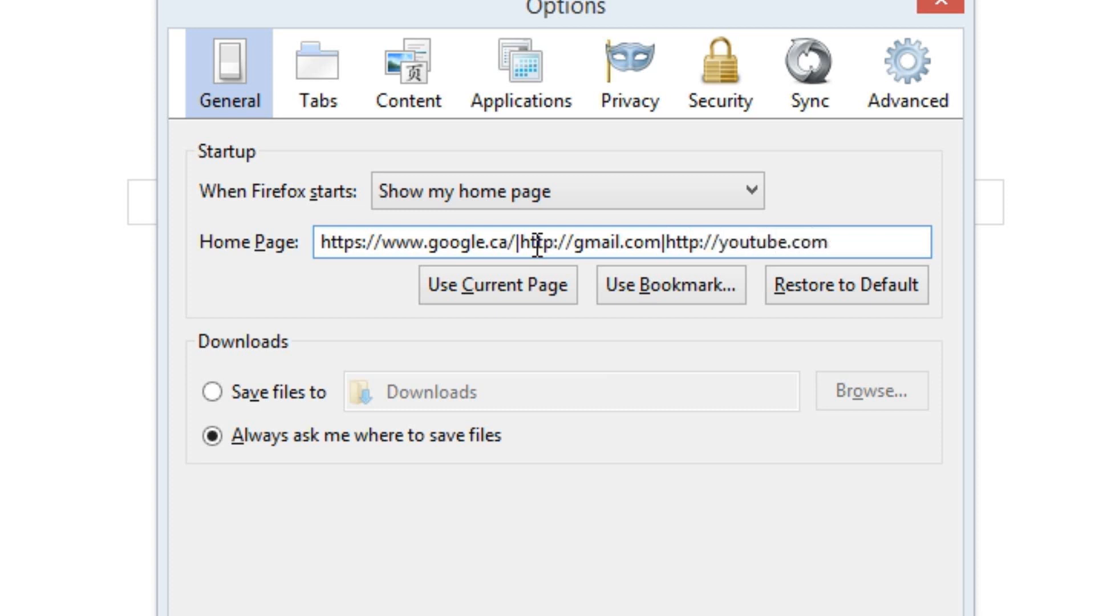
drag(538, 242, 824, 242)
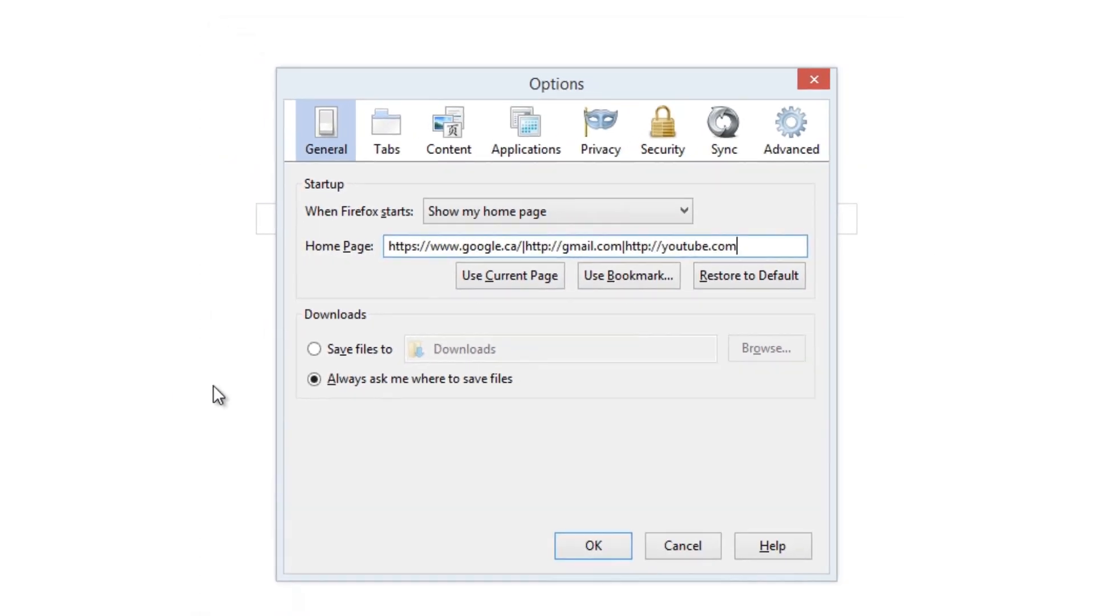
Save the home page setting so Google, Gmail sign-in and YouTube open in three tabs
click(594, 545)
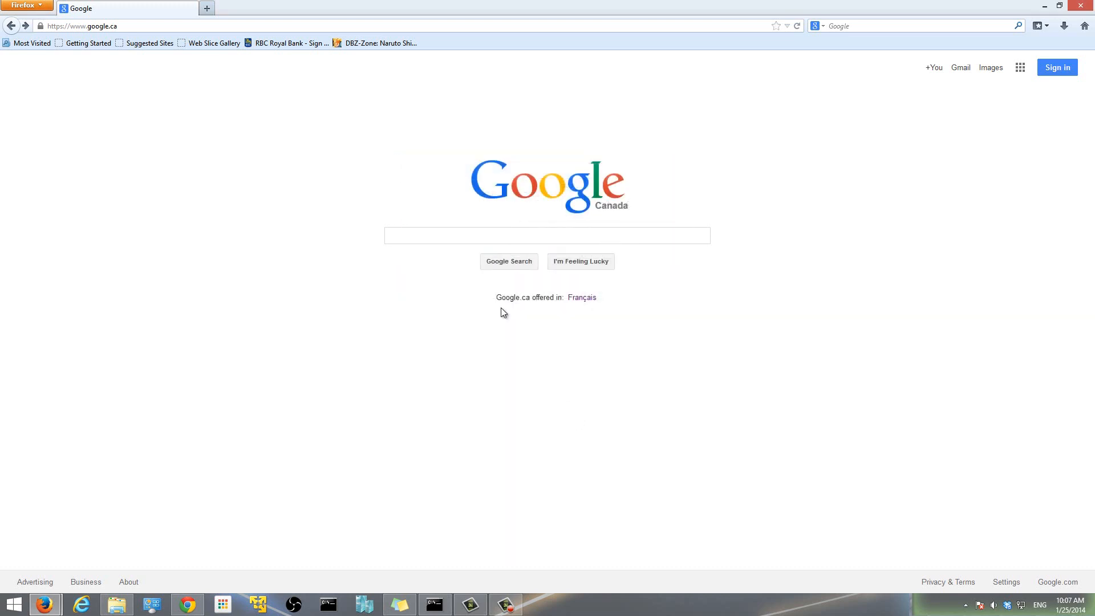
mouse_move(42, 22)
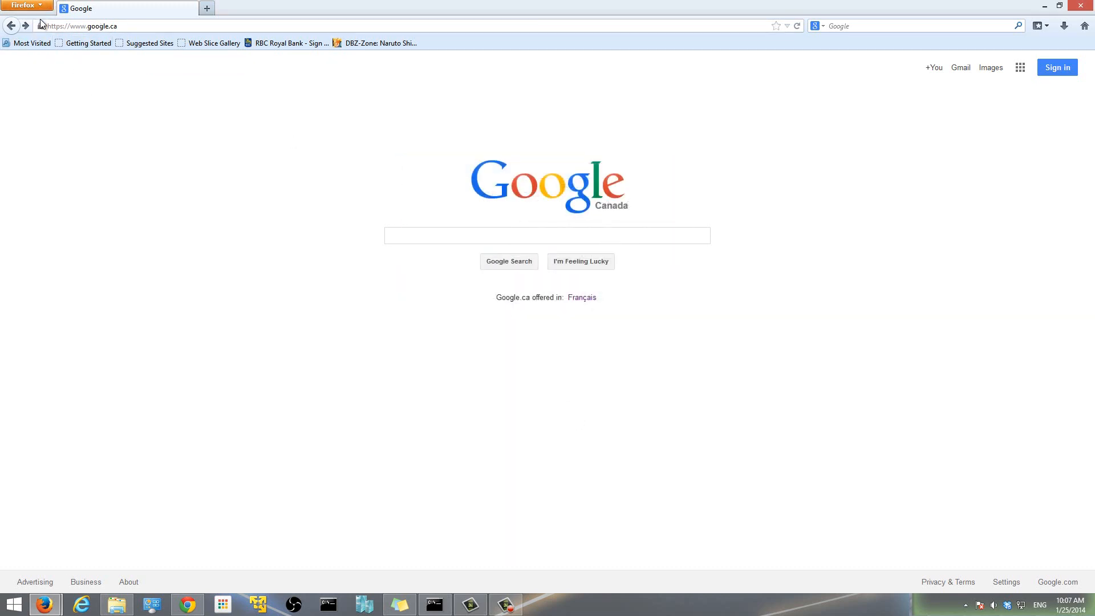
click(25, 4)
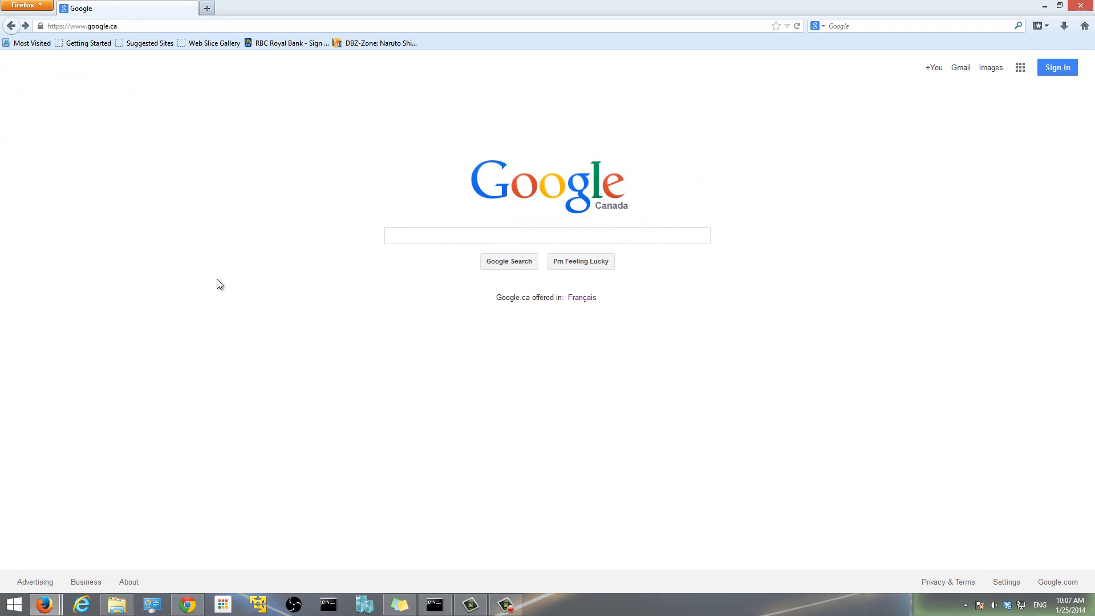
click(547, 235)
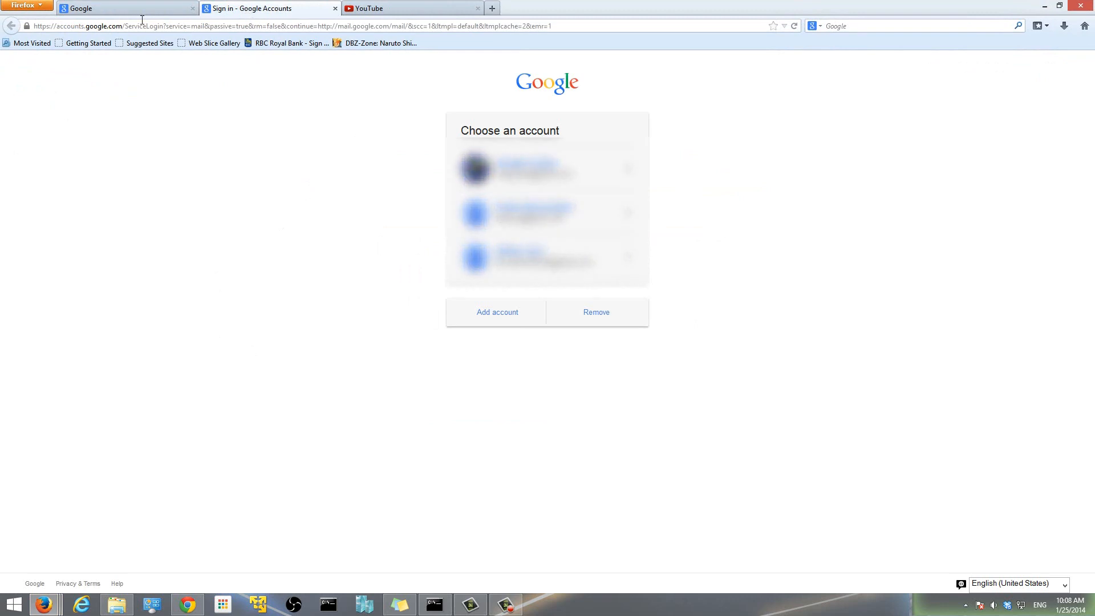
Close the YouTube and Sign in tabs, keep Google, and reopen Options showing the three addresses
click(391, 8)
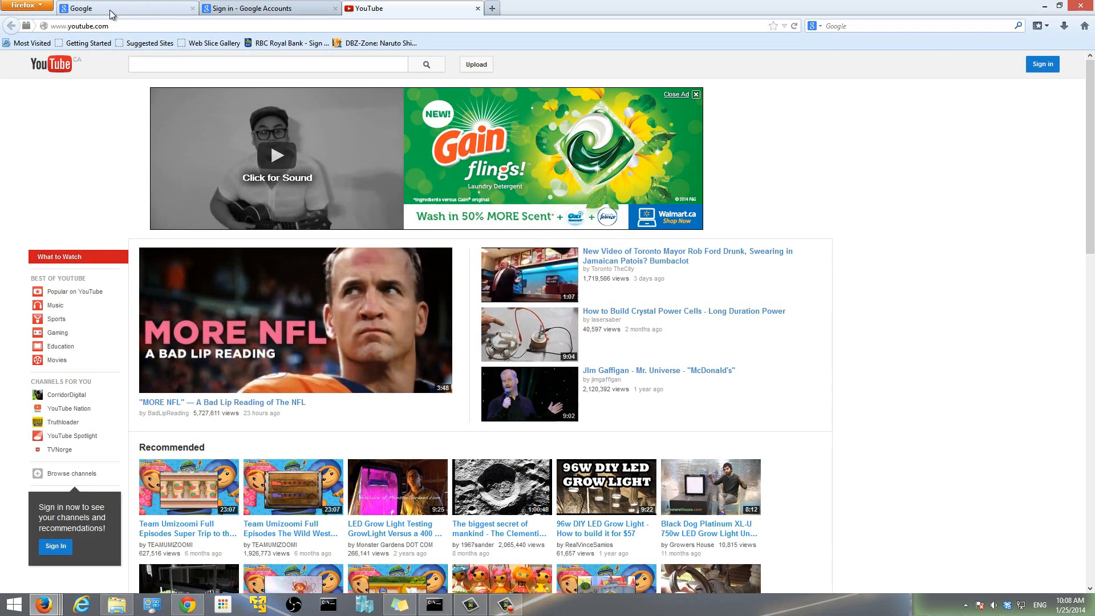
click(105, 8)
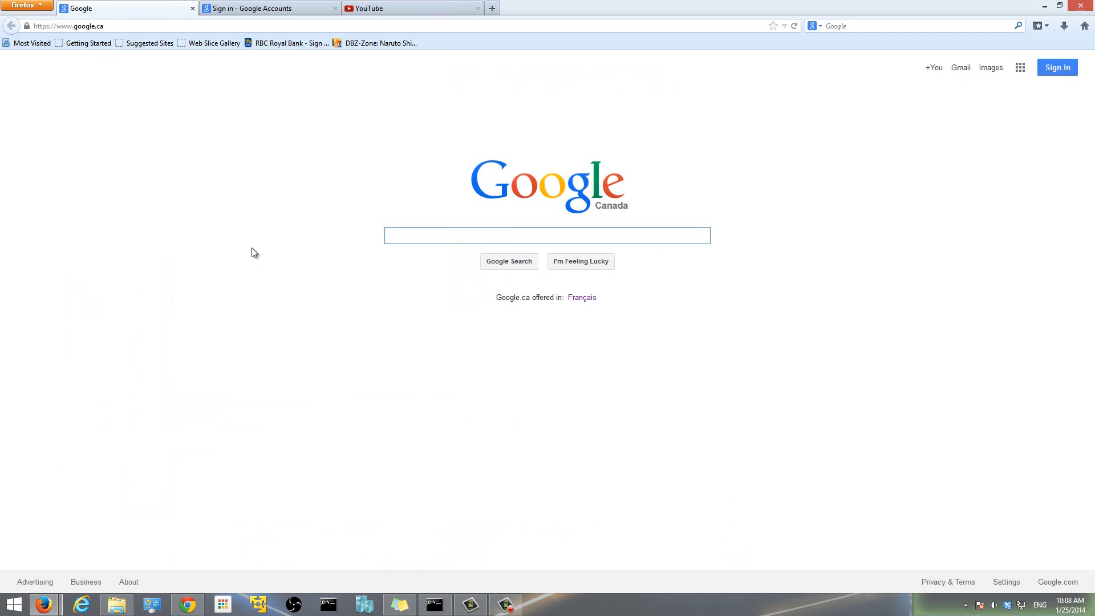
mouse_move(251, 130)
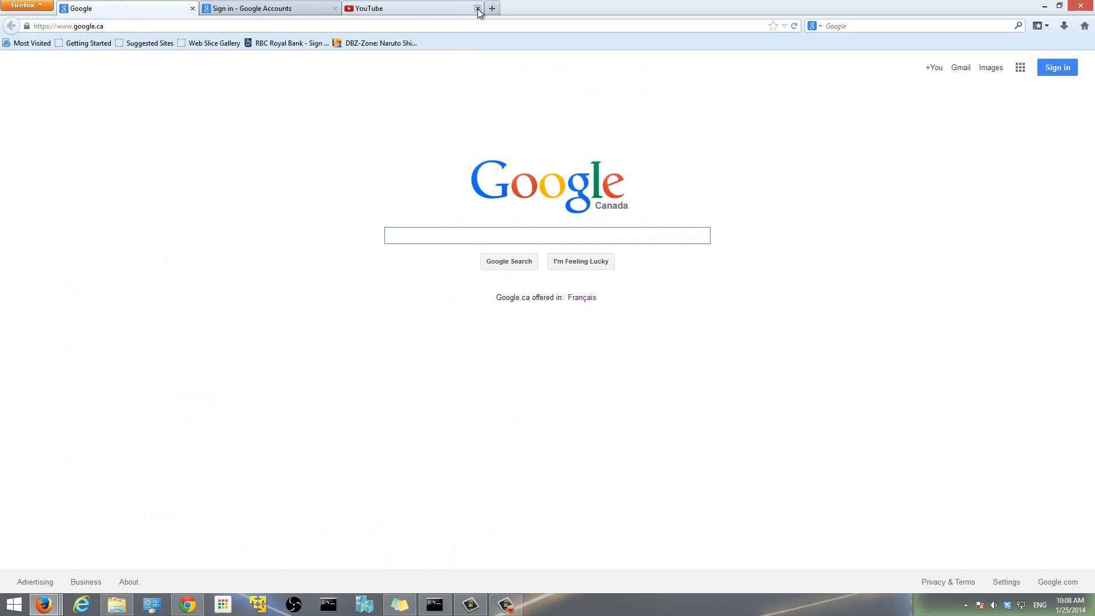
click(479, 8)
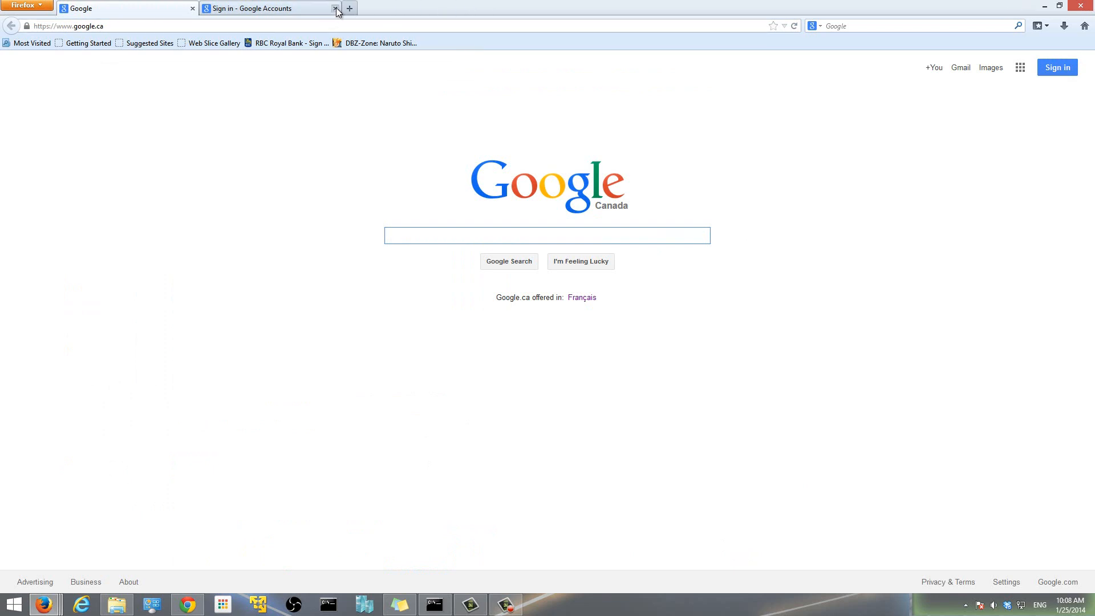
click(335, 8)
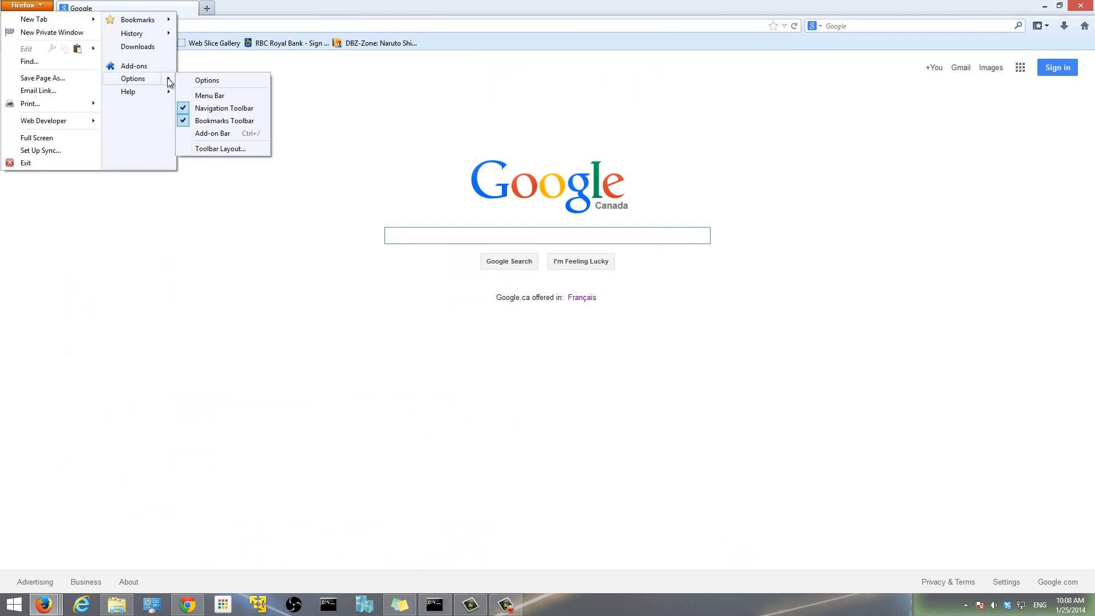
click(206, 80)
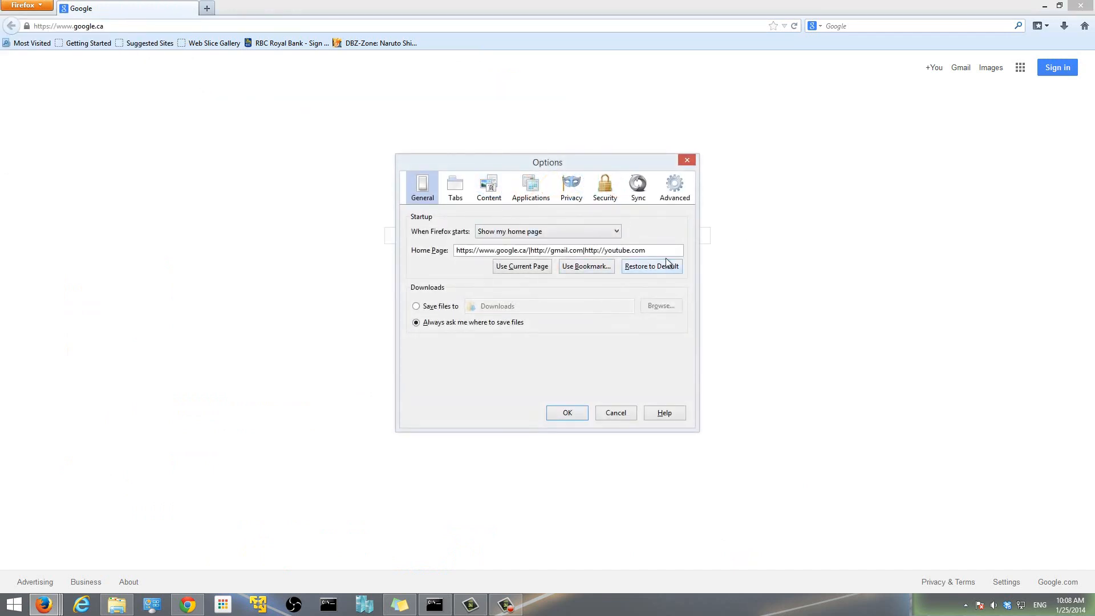